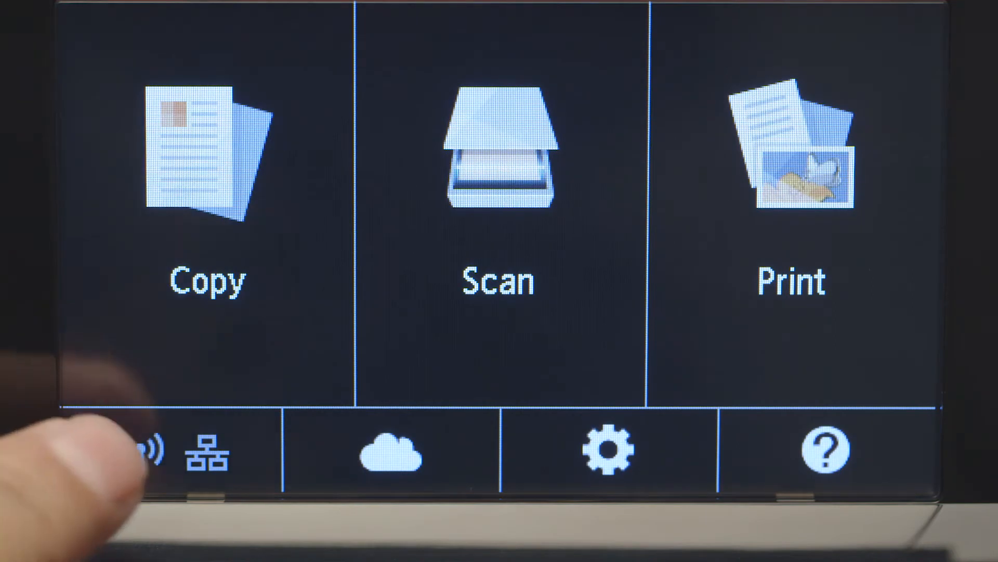
Step: On the printer touchscreen go through network info, LAN settings and Wireless LAN, agreeing to configure from a computer
{"action": "left_click", "coordinate": [156, 457]}
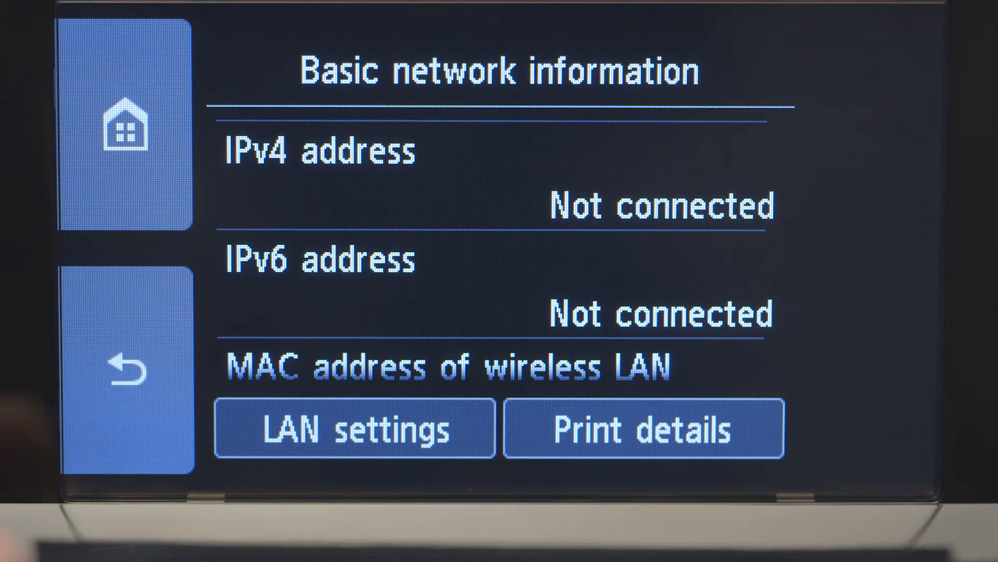
{"action": "left_click", "coordinate": [355, 429]}
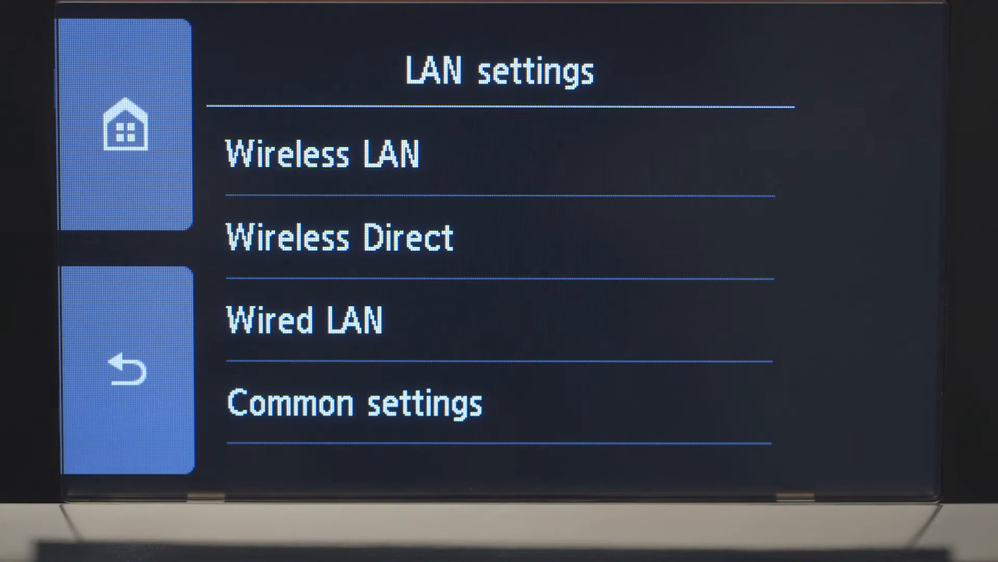
{"action": "left_click", "coordinate": [321, 152]}
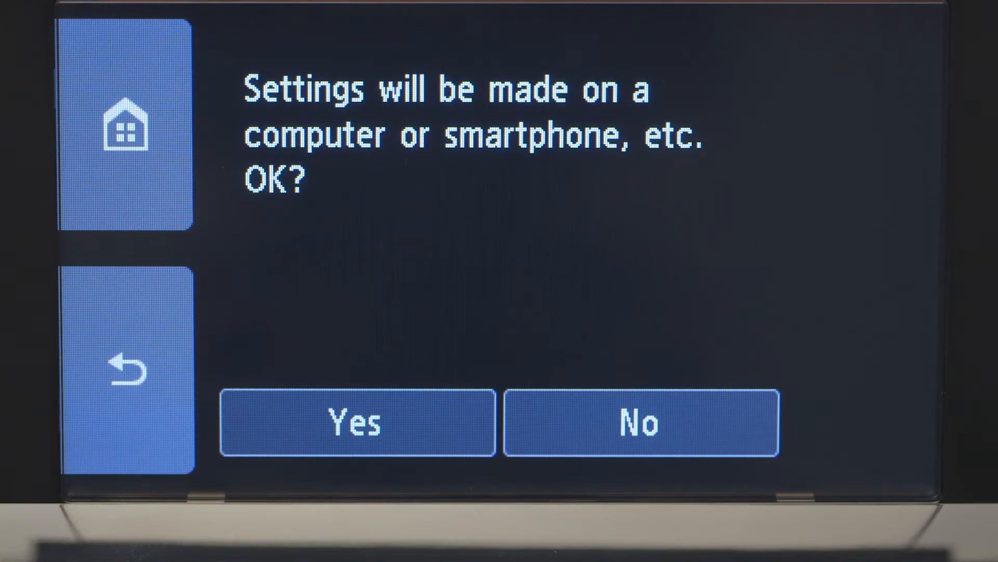
{"action": "left_click", "coordinate": [355, 424]}
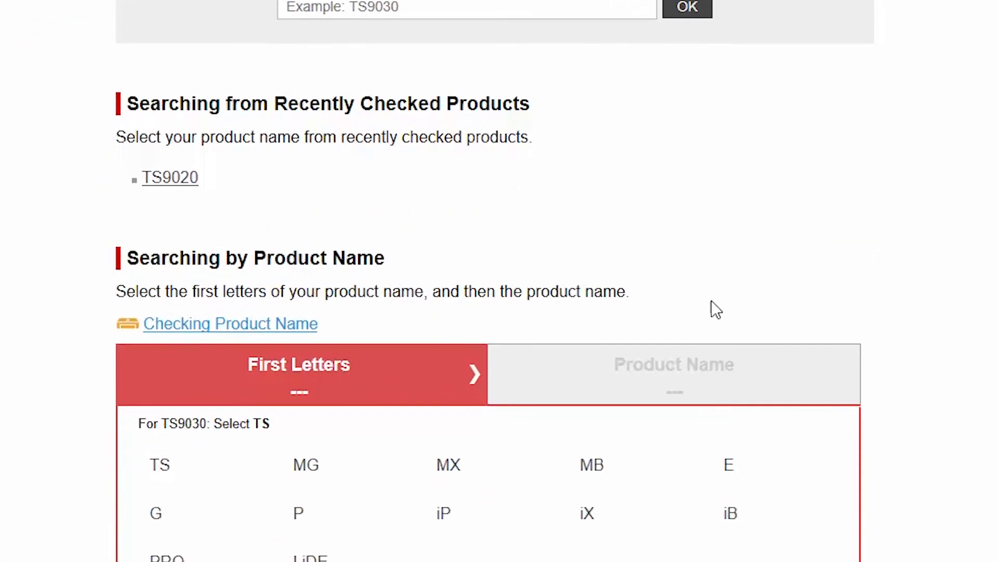
Step: Choose the TS9020 from the TS product list and proceed to its setup page
{"action": "left_click", "coordinate": [159, 464]}
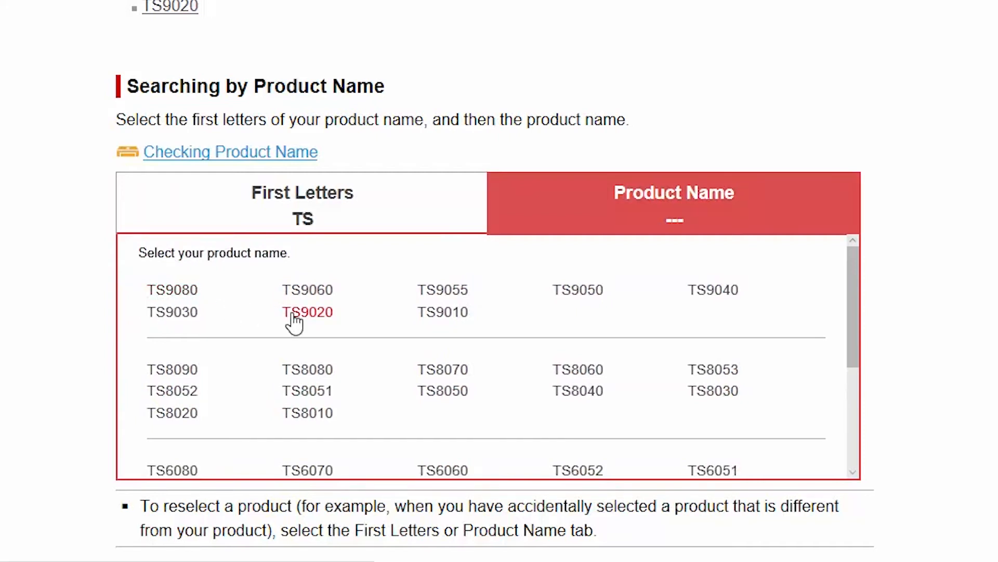
{"action": "left_click", "coordinate": [308, 312]}
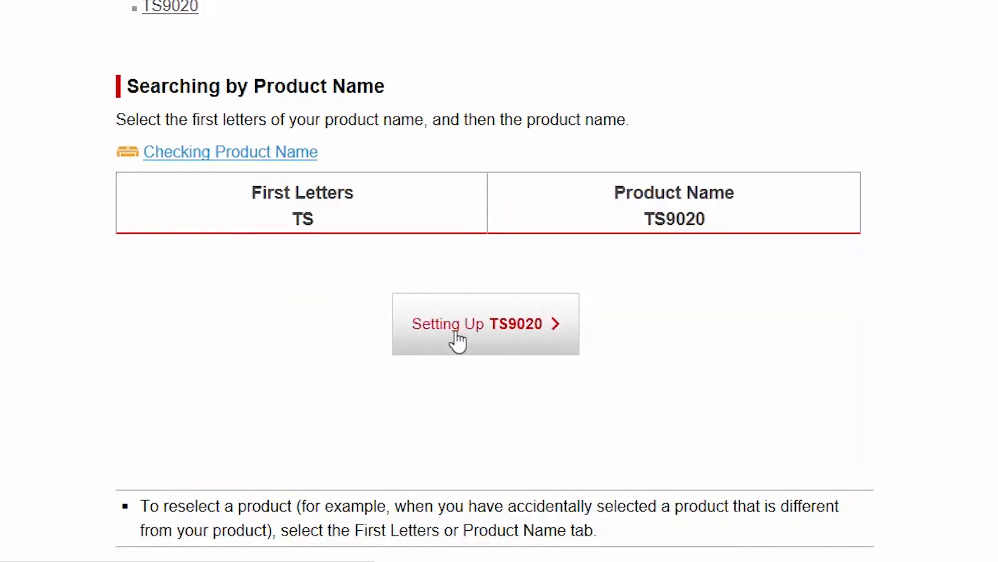
{"action": "left_click", "coordinate": [458, 333]}
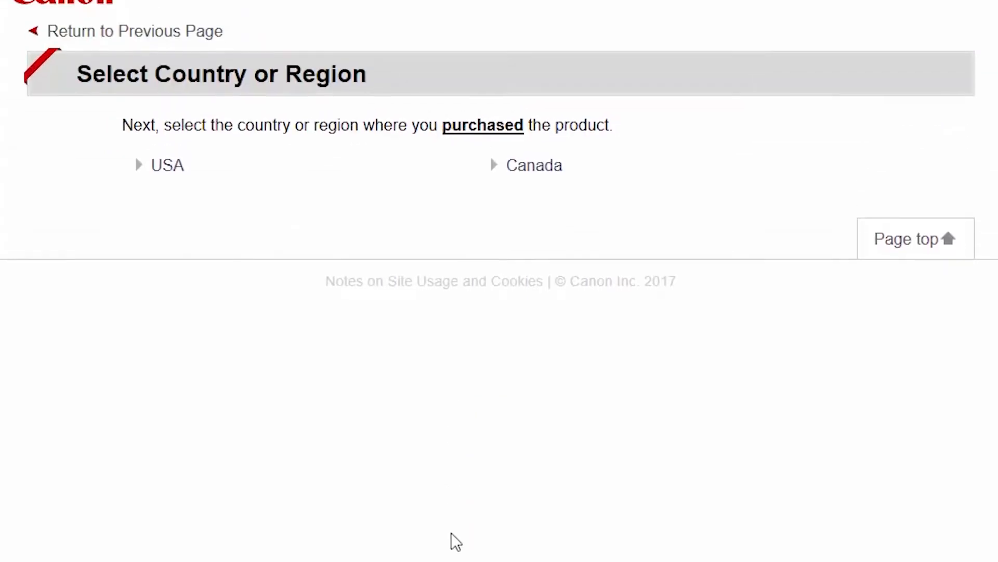
{"action": "mouse_move", "coordinate": [166, 206]}
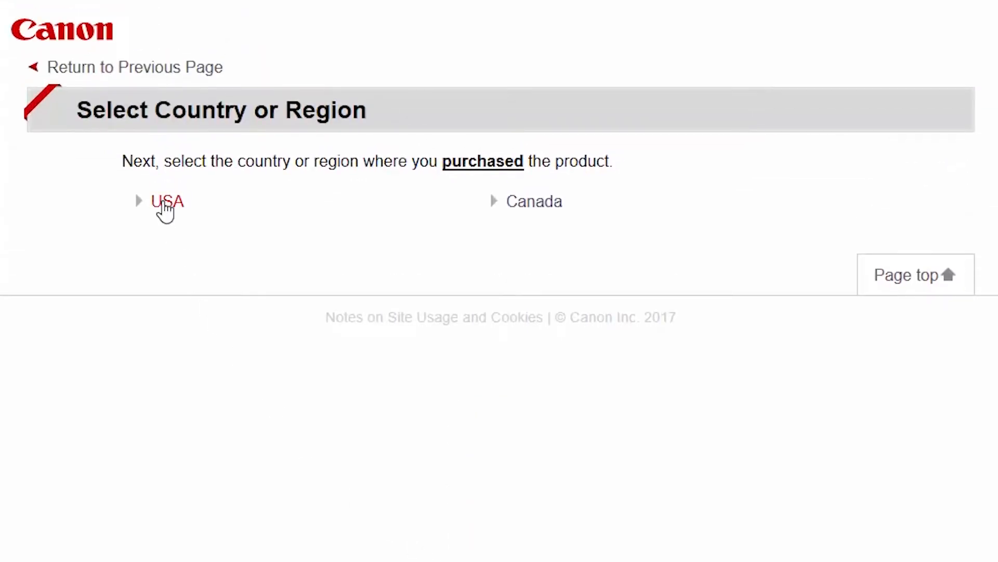
Step: Select USA as purchase country and download the first-time setup for a Windows PC
{"action": "left_click", "coordinate": [168, 201]}
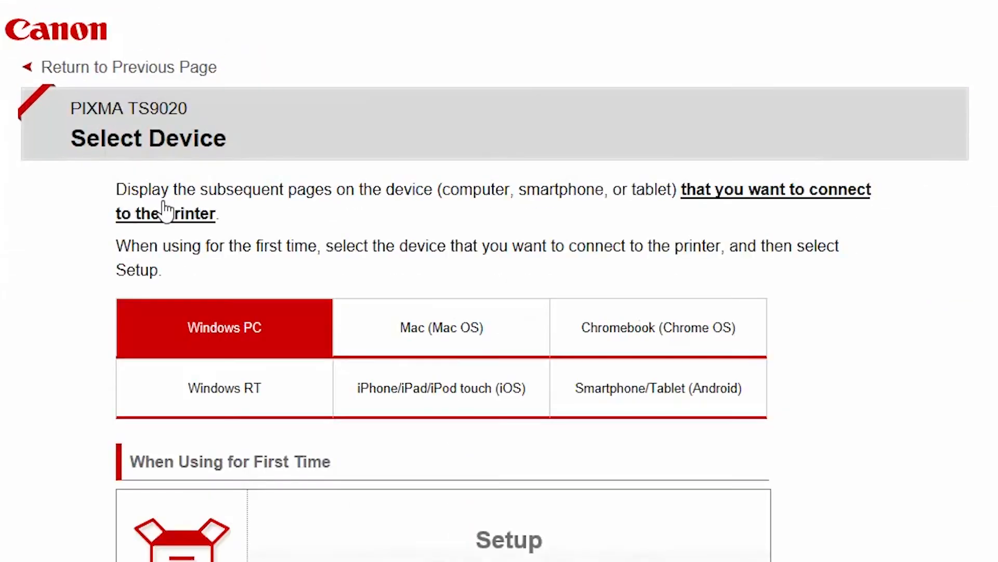
{"action": "scroll", "scroll_direction": "down", "scroll_amount": 3}
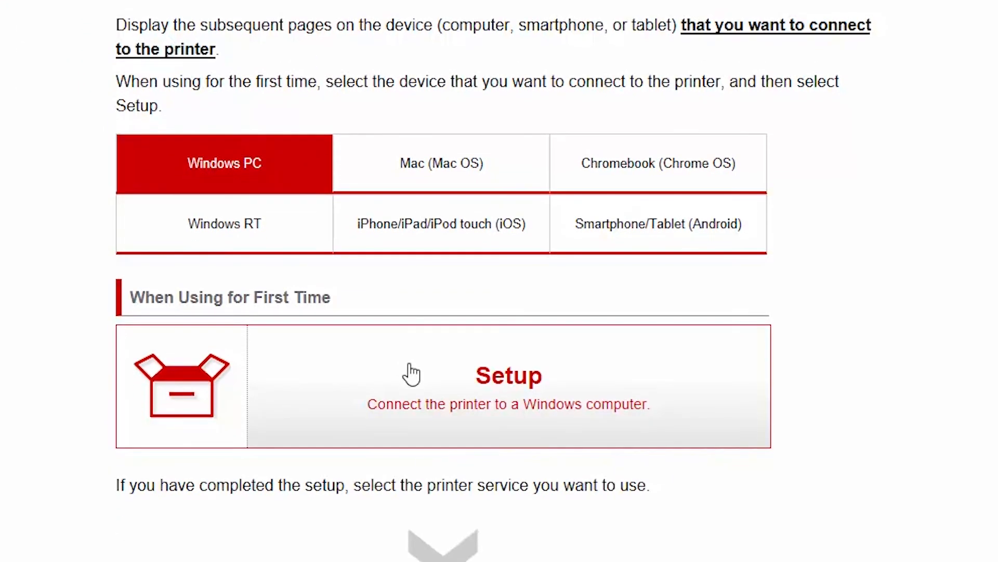
{"action": "left_click", "coordinate": [508, 387]}
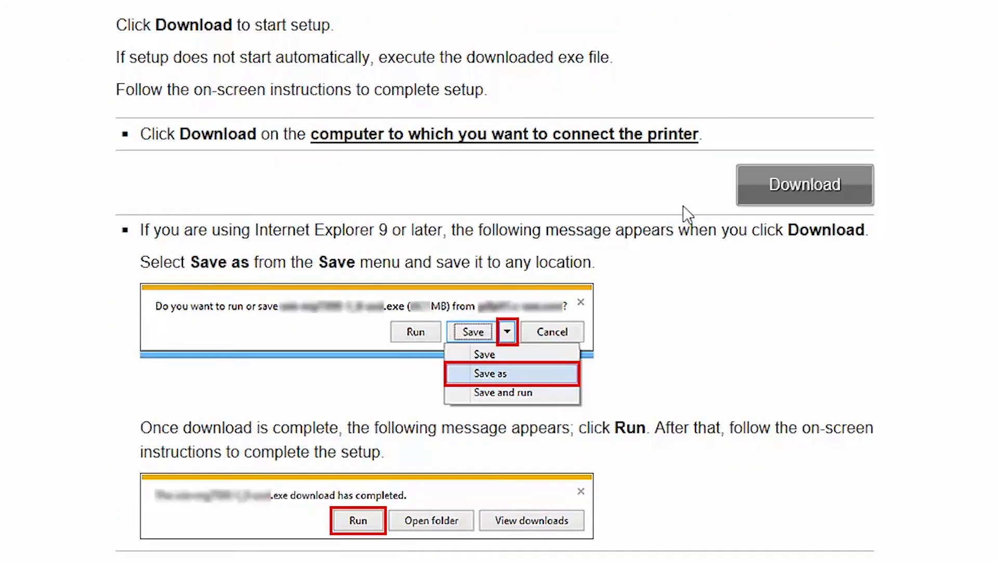
{"action": "scroll", "scroll_direction": "down", "scroll_amount": 3}
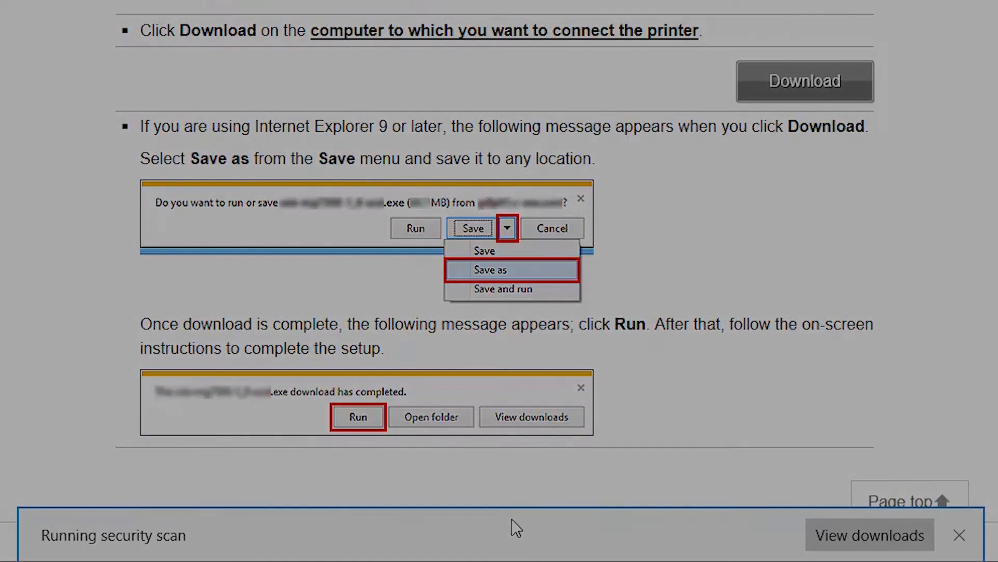
Step: Run the downloaded installer, start setup with United States and accept the license agreement
{"action": "left_click", "coordinate": [357, 417]}
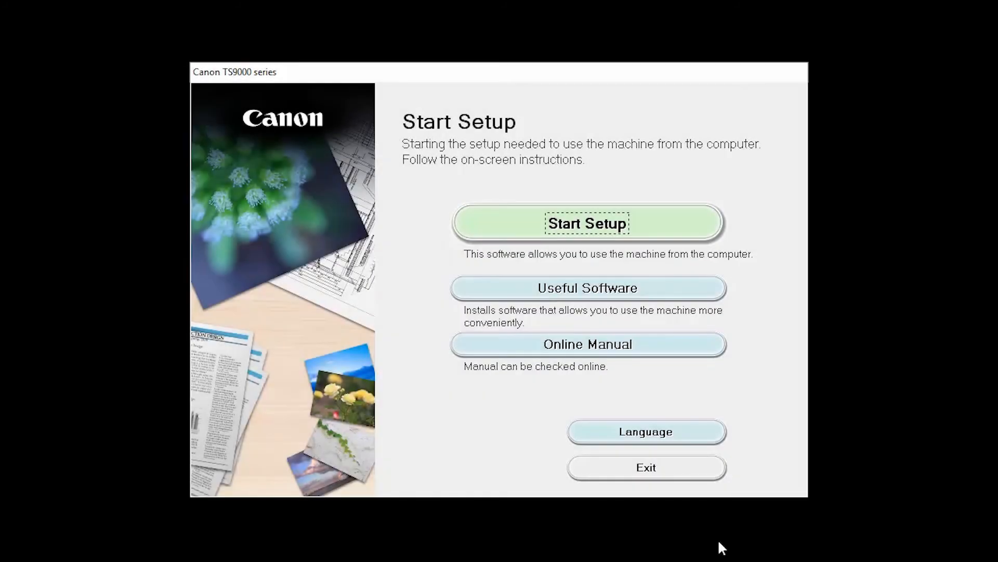
{"action": "mouse_move", "coordinate": [693, 238]}
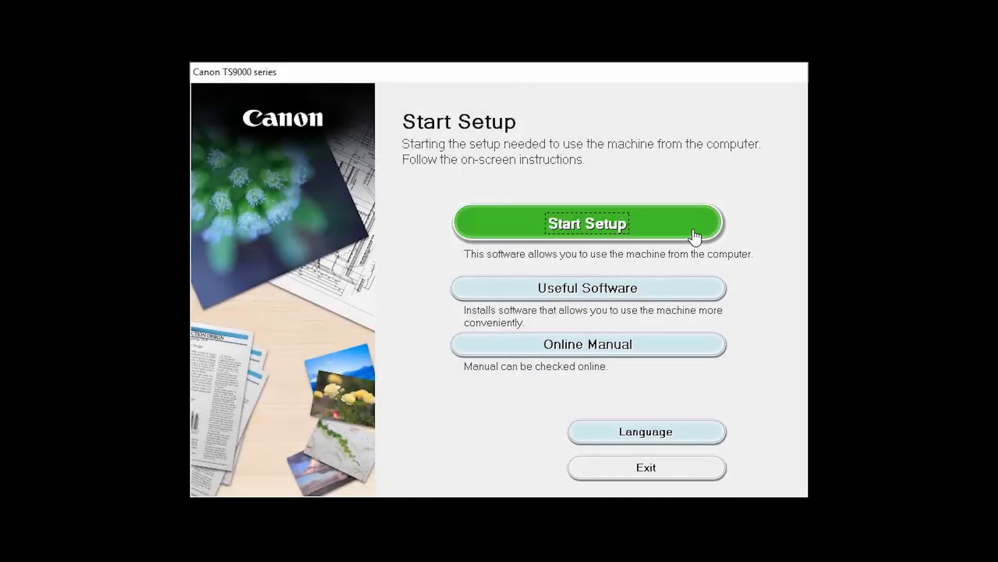
{"action": "left_click", "coordinate": [587, 222]}
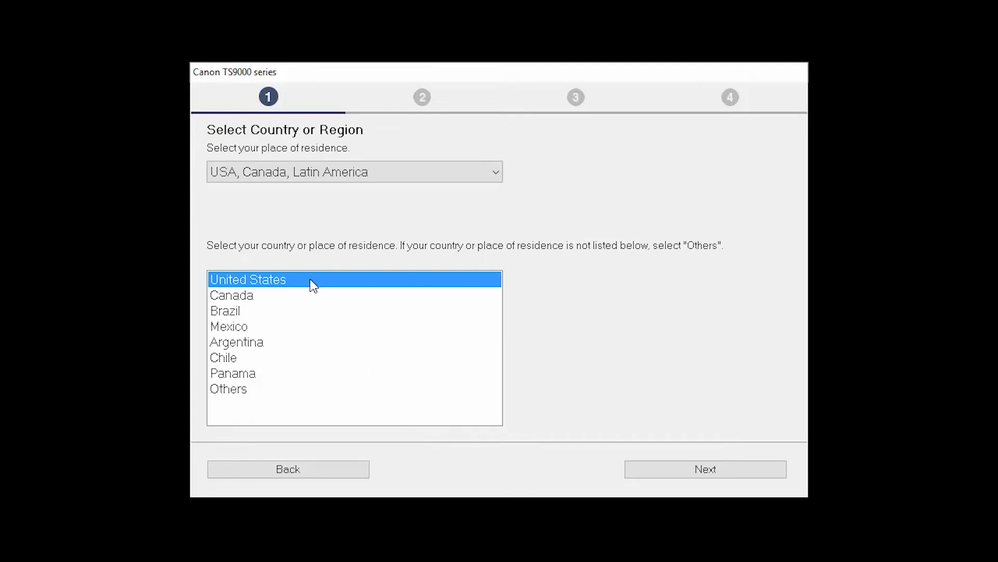
{"action": "mouse_move", "coordinate": [363, 312]}
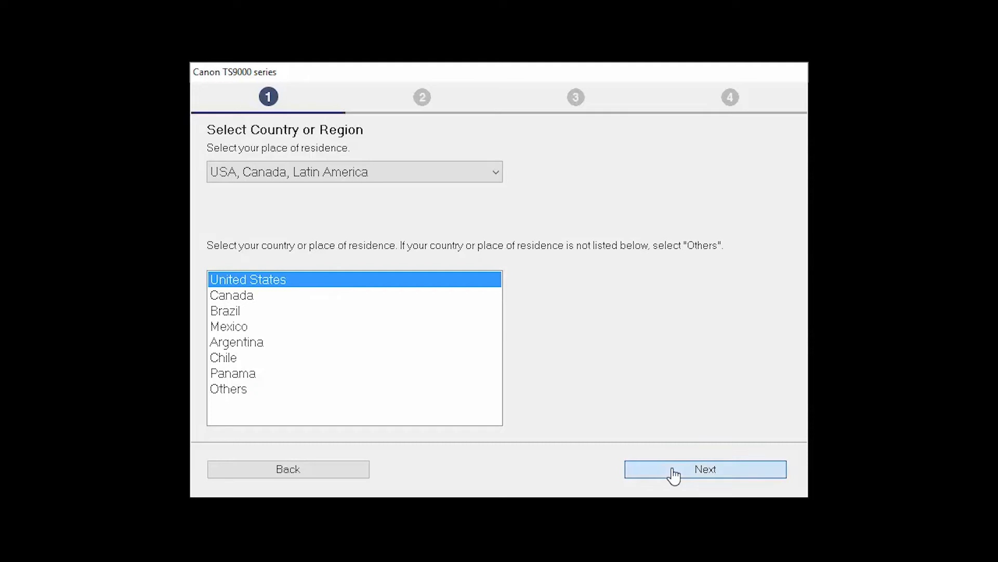
{"action": "left_click", "coordinate": [705, 470]}
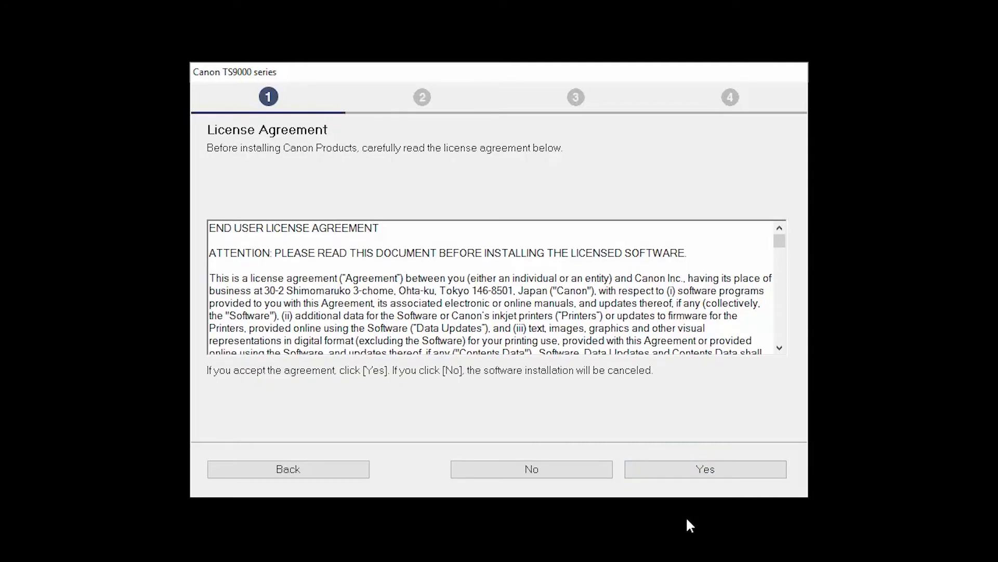
{"action": "mouse_move", "coordinate": [690, 488]}
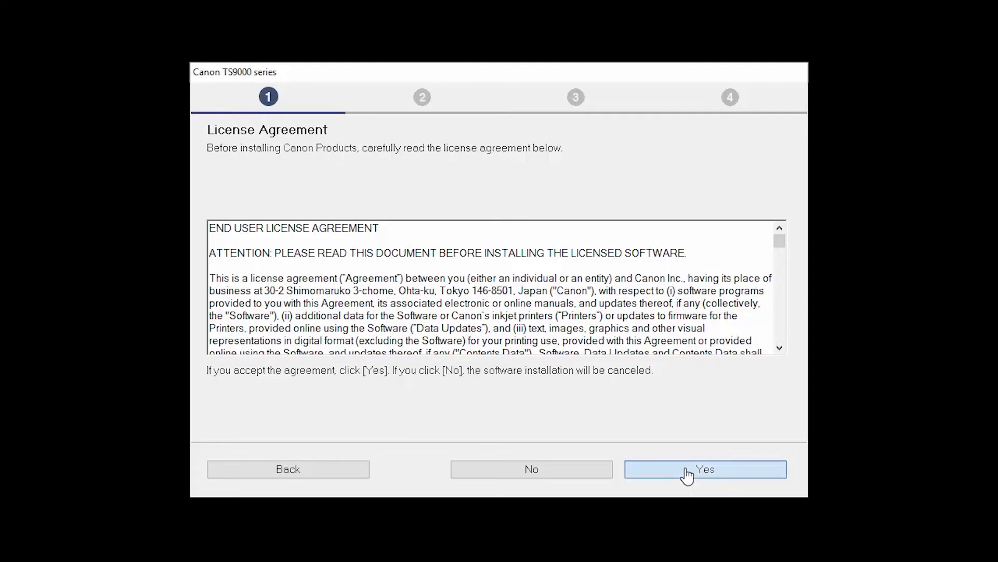
{"action": "left_click", "coordinate": [706, 469]}
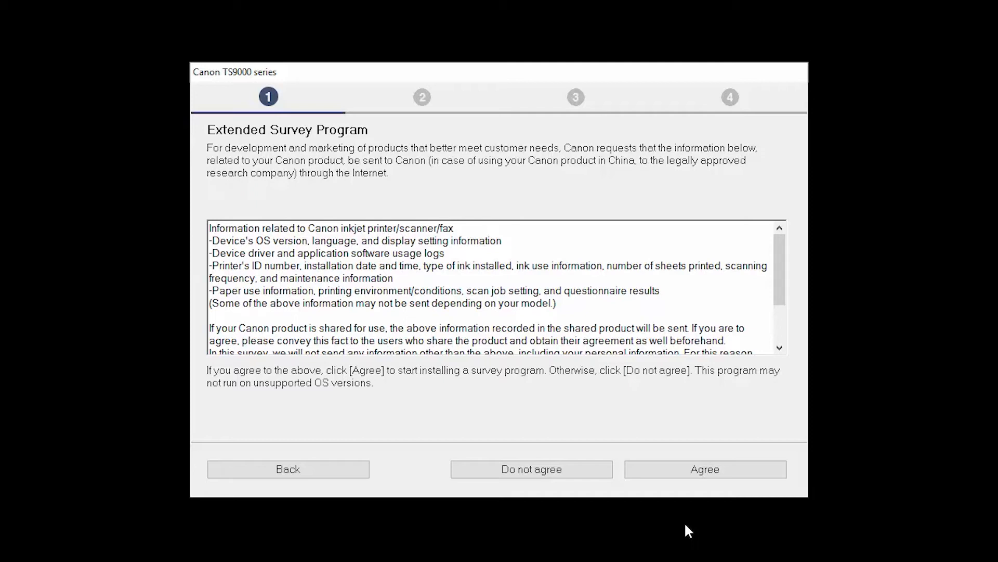
{"action": "mouse_move", "coordinate": [676, 483]}
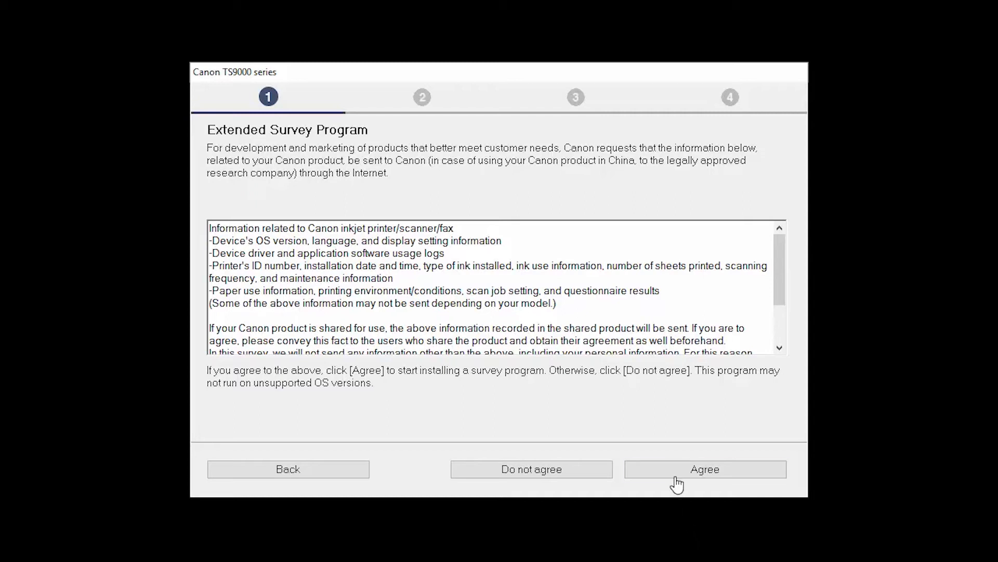
Step: Agree to the Extended Survey Program and continue with the firewall block deactivated
{"action": "left_click", "coordinate": [705, 469]}
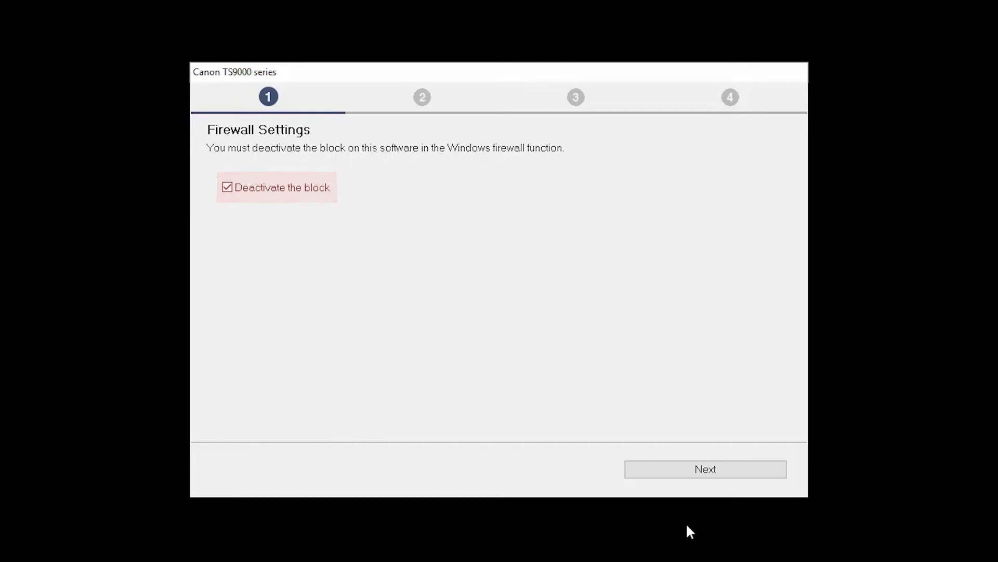
{"action": "mouse_move", "coordinate": [678, 479]}
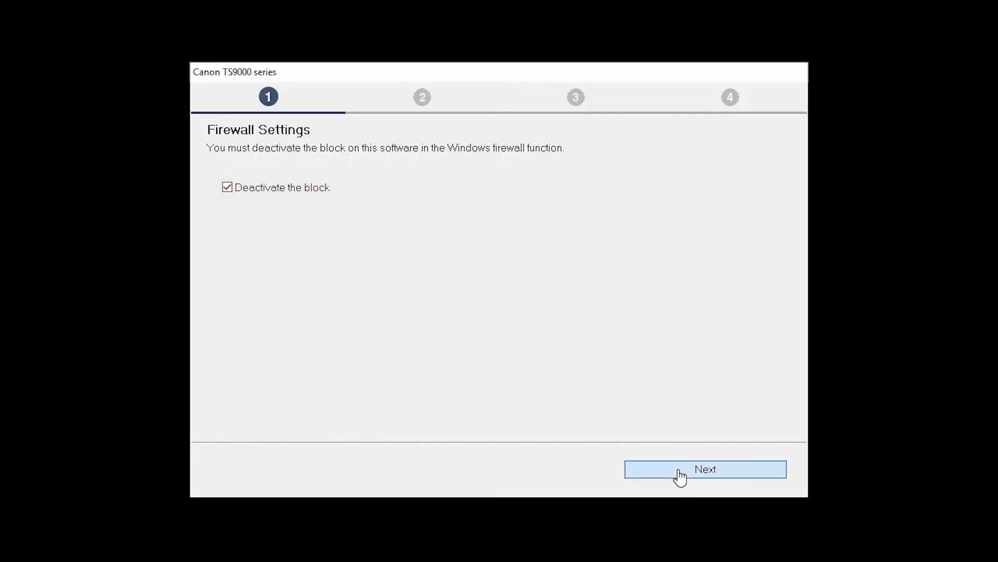
{"action": "left_click", "coordinate": [706, 469]}
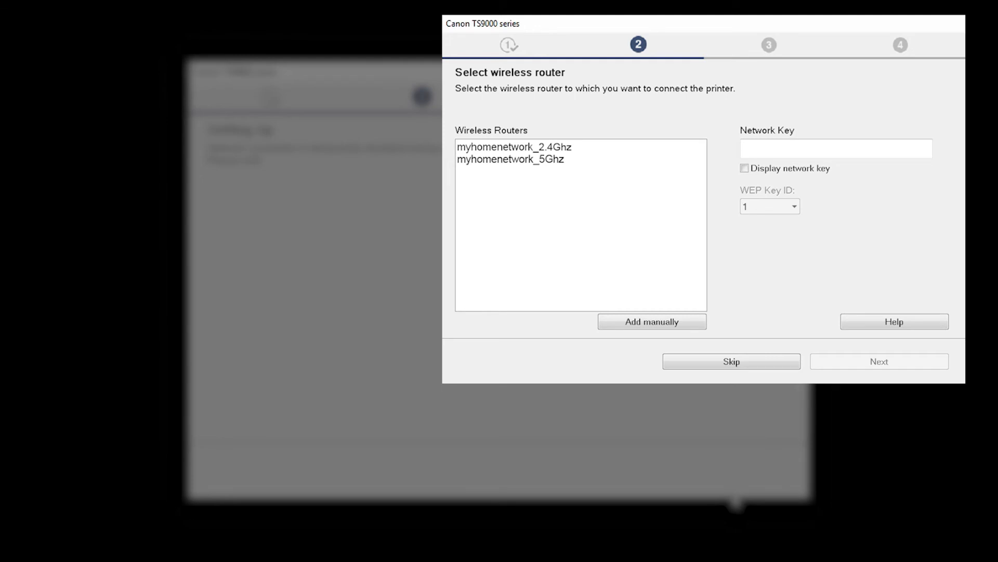
Step: Connect the printer to myhomenetwork_2.4Ghz with its network key and continue past Connection completed
{"action": "left_click", "coordinate": [513, 147]}
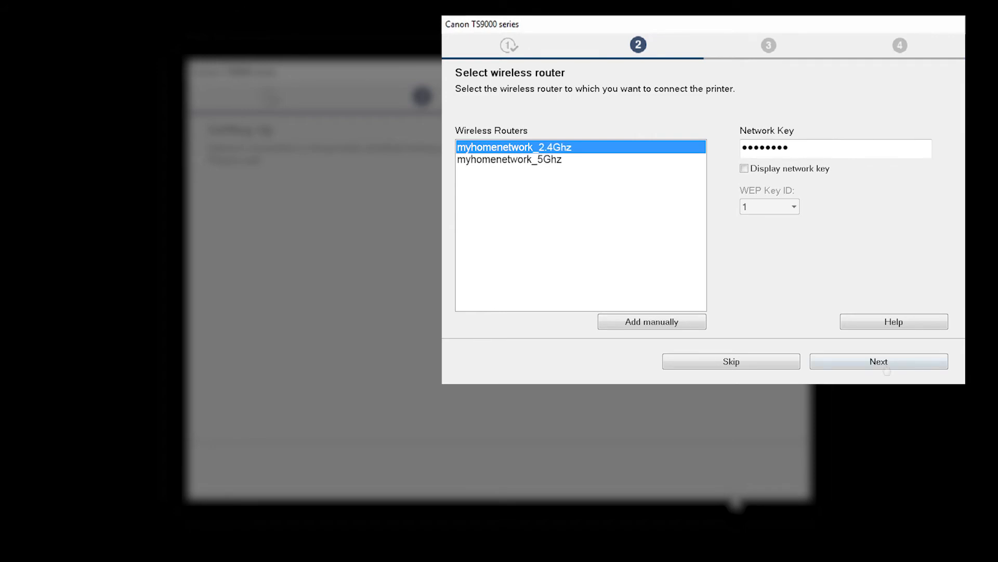
{"action": "left_click", "coordinate": [880, 361]}
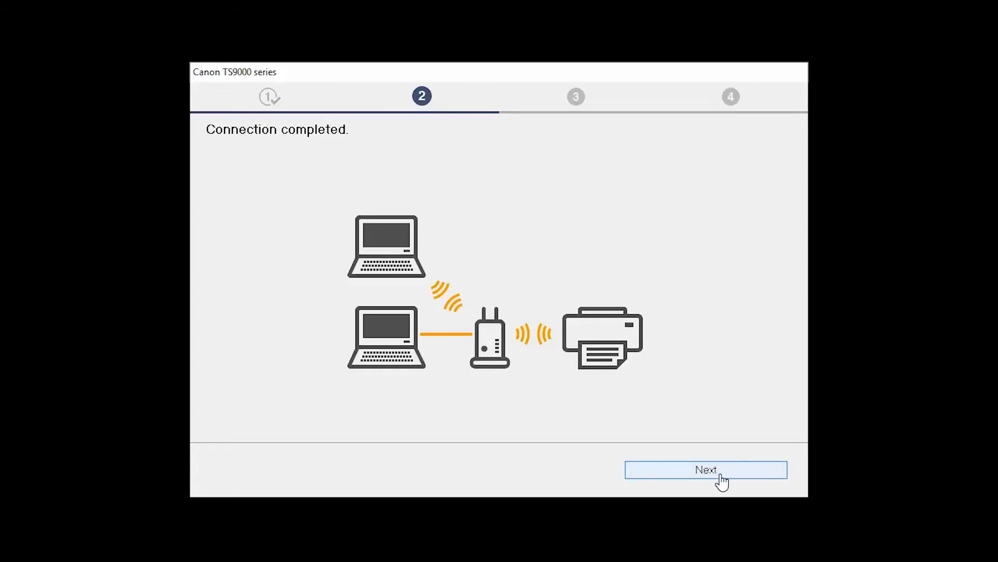
{"action": "left_click", "coordinate": [706, 470]}
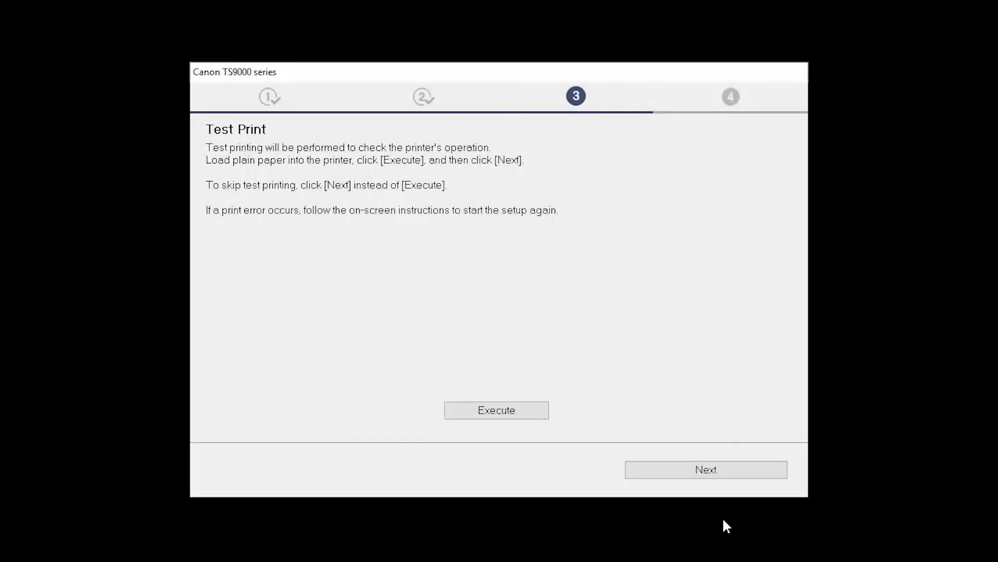
{"action": "mouse_move", "coordinate": [652, 518]}
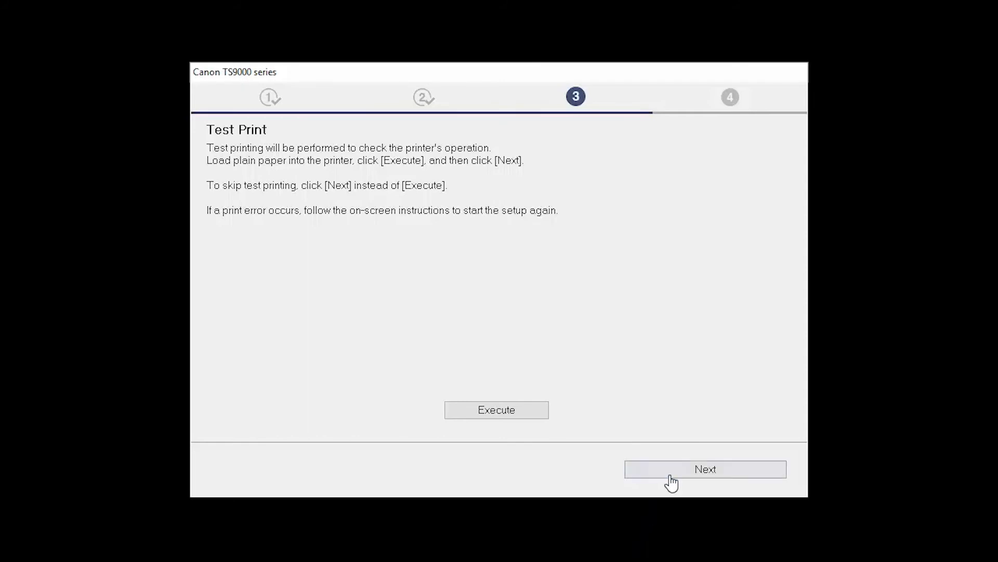
Step: Skip the test print and complete printer setup keeping it as the default printer
{"action": "left_click", "coordinate": [706, 469]}
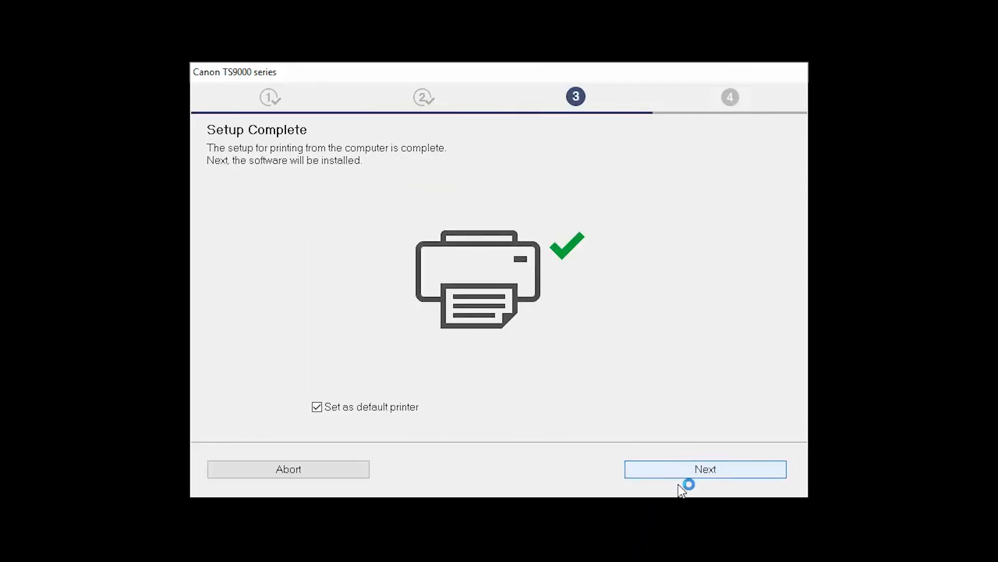
{"action": "left_click", "coordinate": [706, 469]}
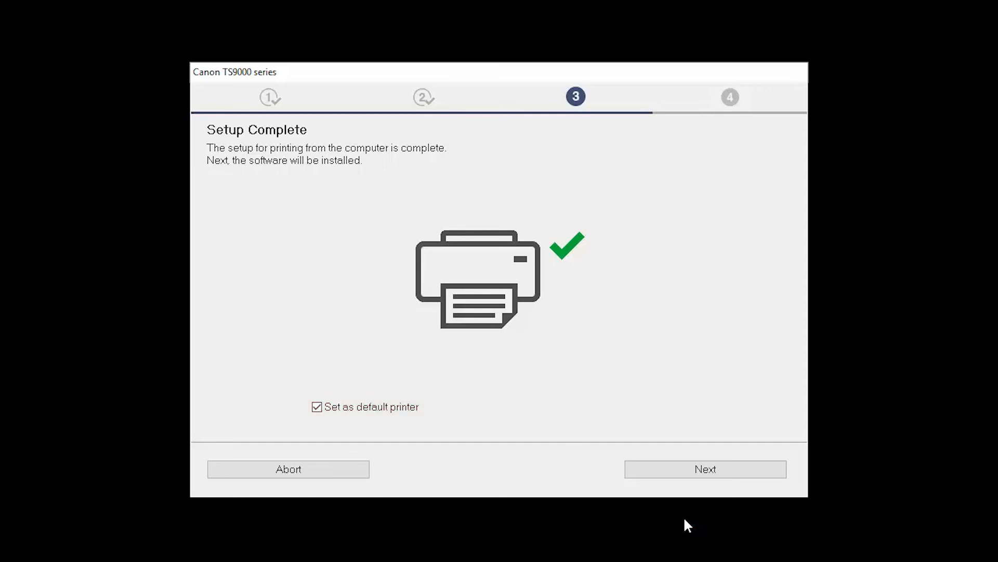
{"action": "mouse_move", "coordinate": [687, 490]}
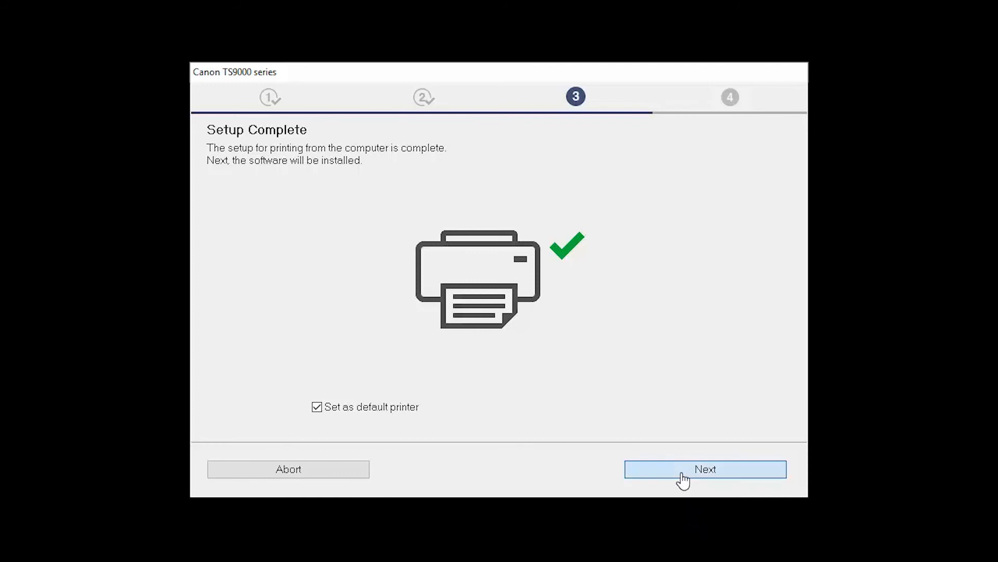
{"action": "left_click", "coordinate": [706, 469]}
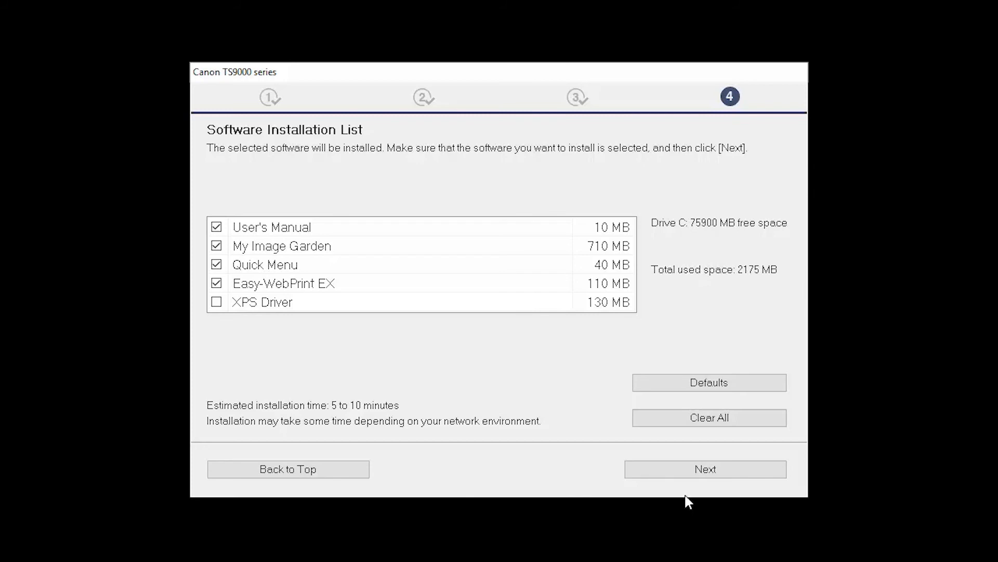
Step: Install the checked software packages and continue past the smartphone and user registration pages
{"action": "left_click", "coordinate": [706, 469]}
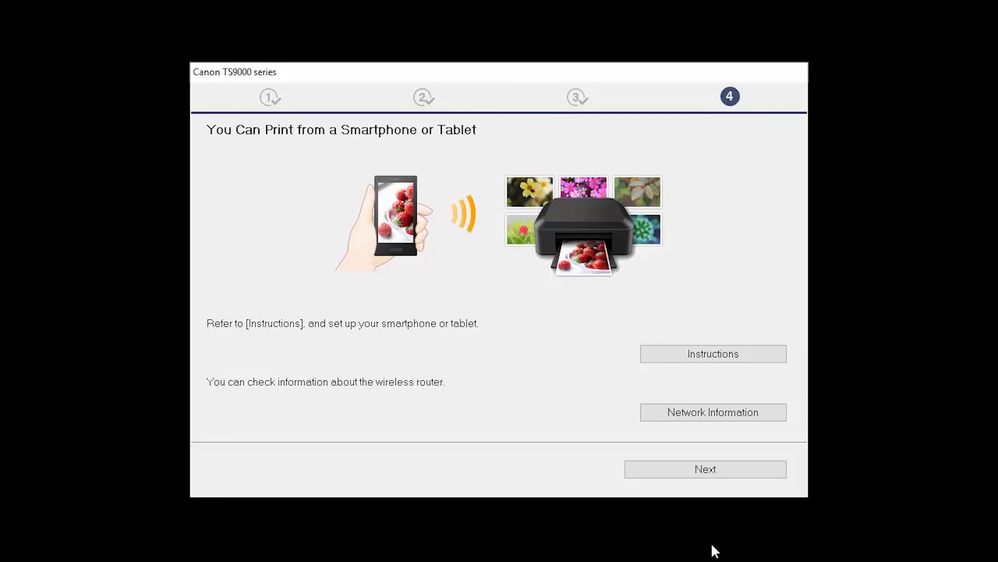
{"action": "mouse_move", "coordinate": [677, 483]}
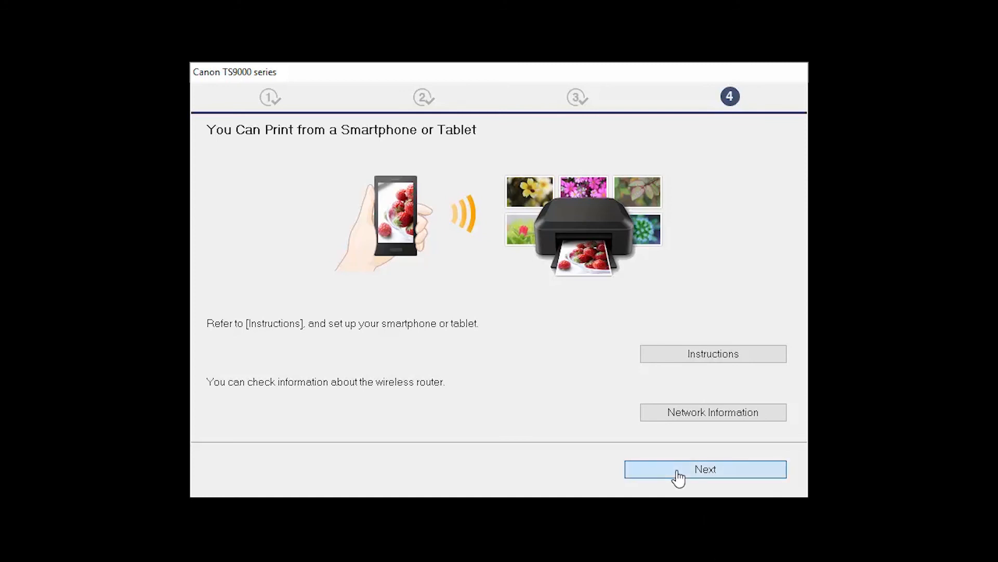
{"action": "left_click", "coordinate": [706, 469]}
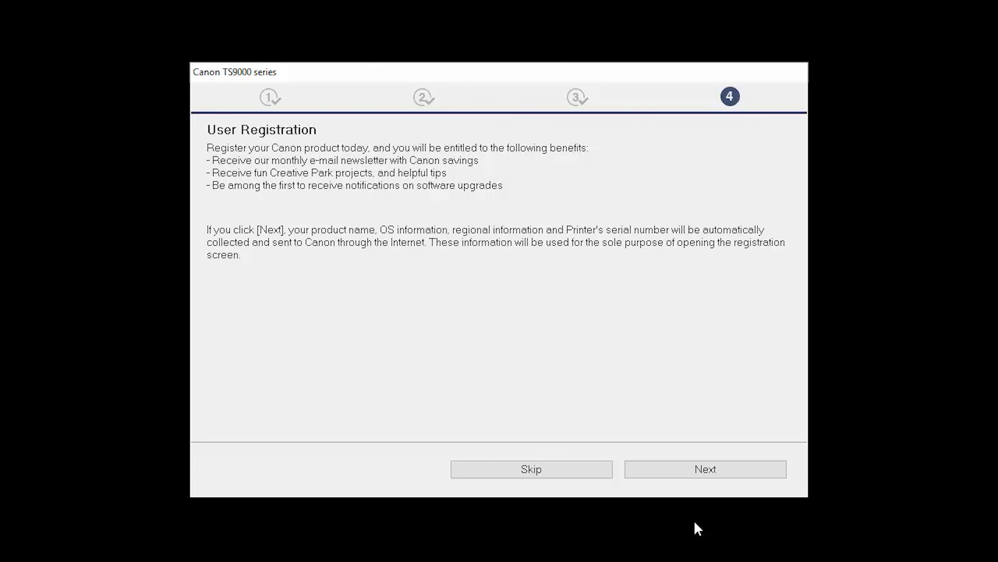
{"action": "left_click", "coordinate": [705, 470]}
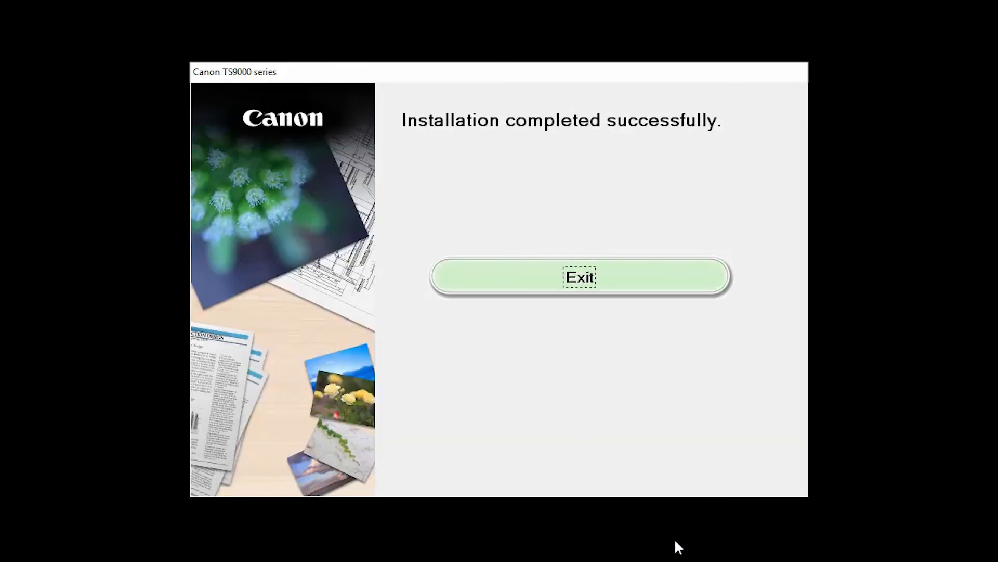
{"action": "mouse_move", "coordinate": [662, 461]}
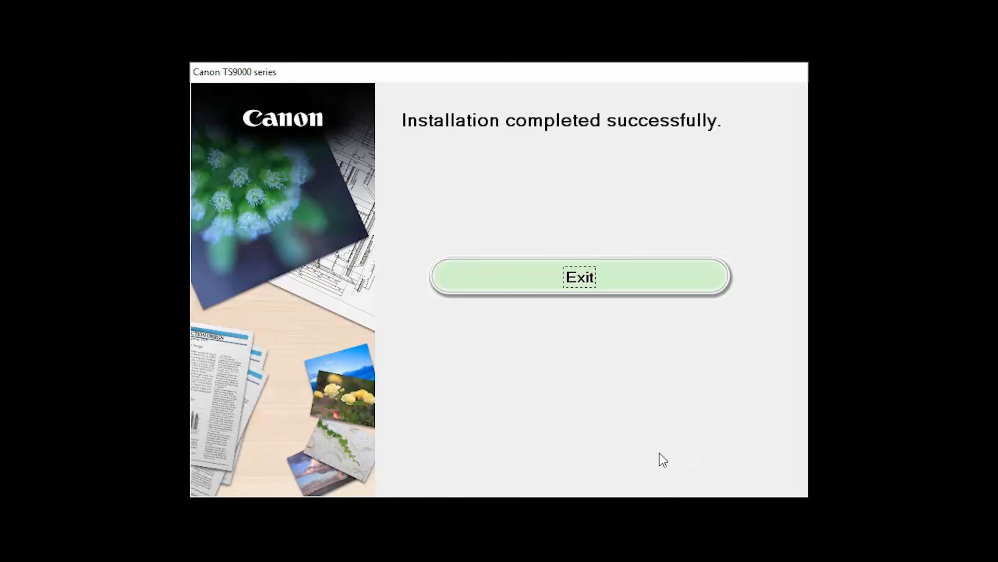
{"action": "mouse_move", "coordinate": [632, 275]}
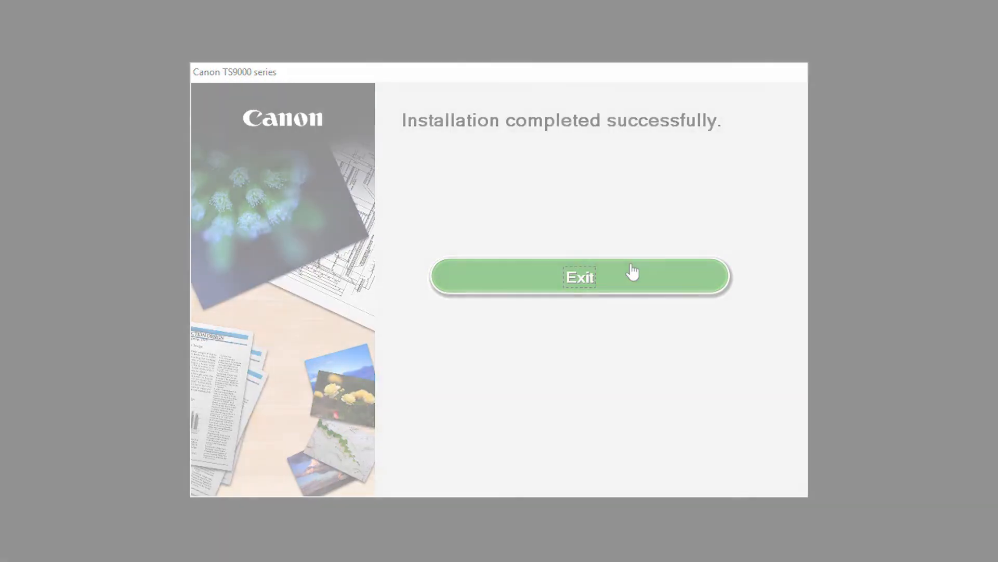